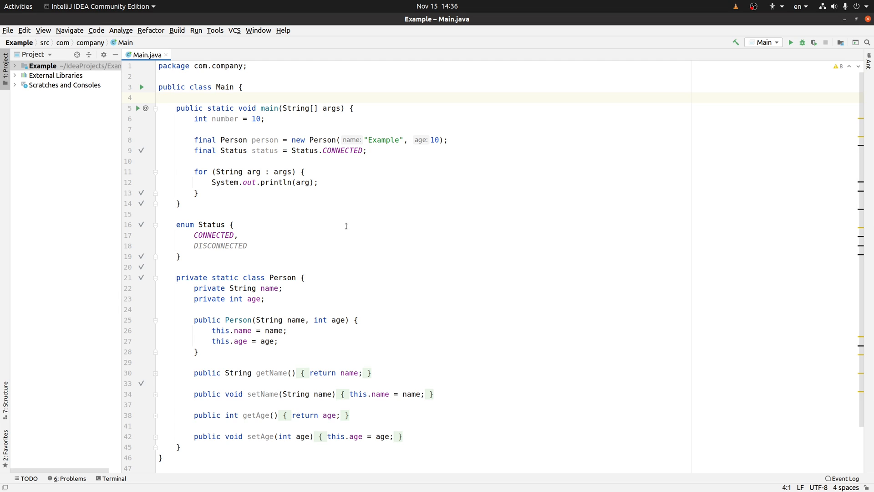
Open File > Settings and show the Editor > Color Scheme page.
click(160, 98)
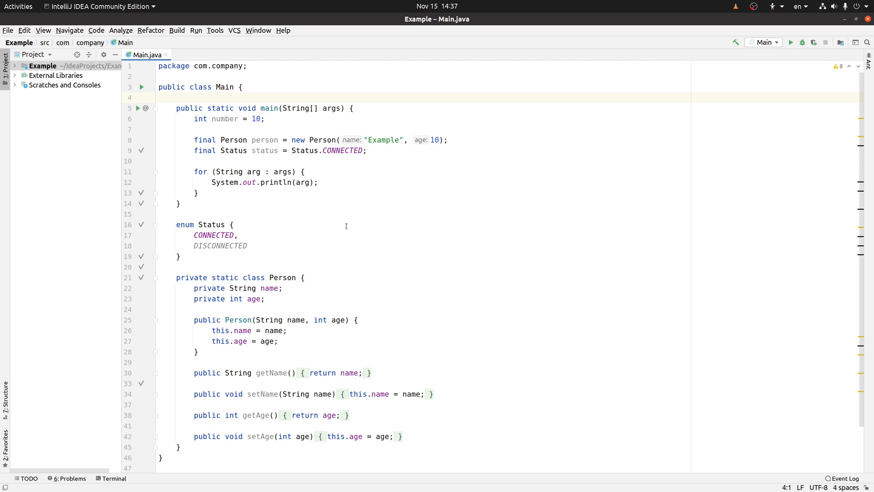
click(7, 30)
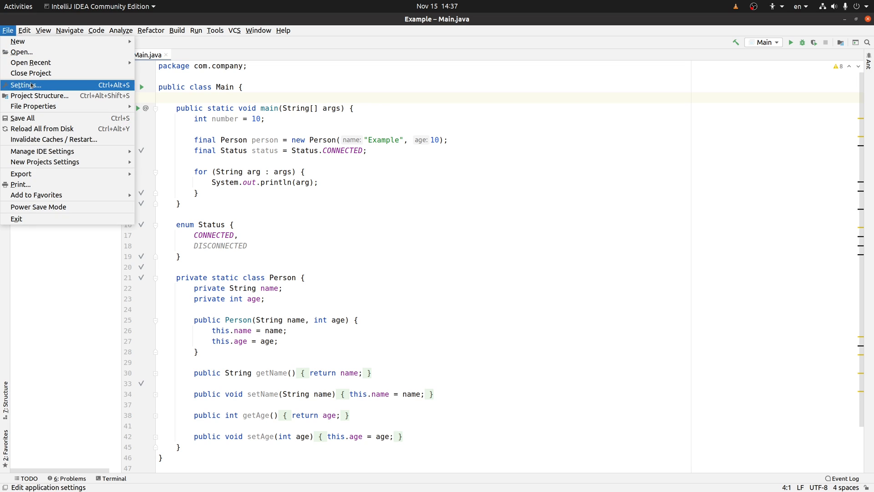
click(25, 85)
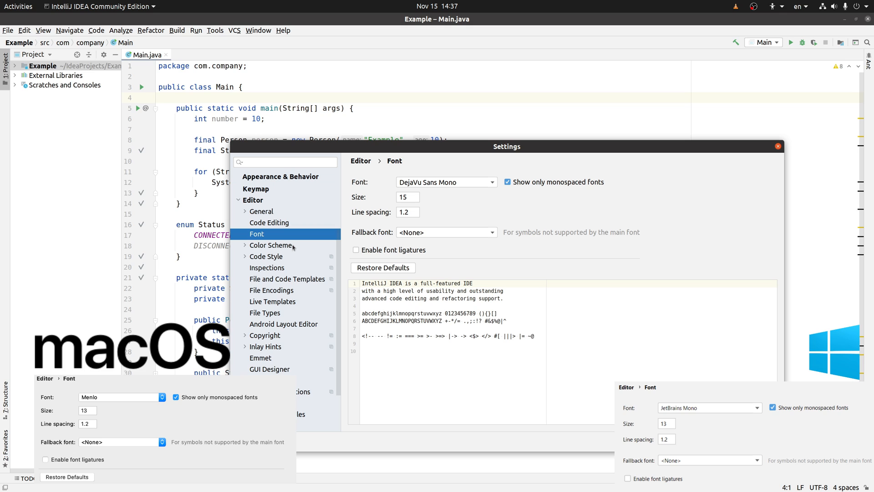
click(270, 245)
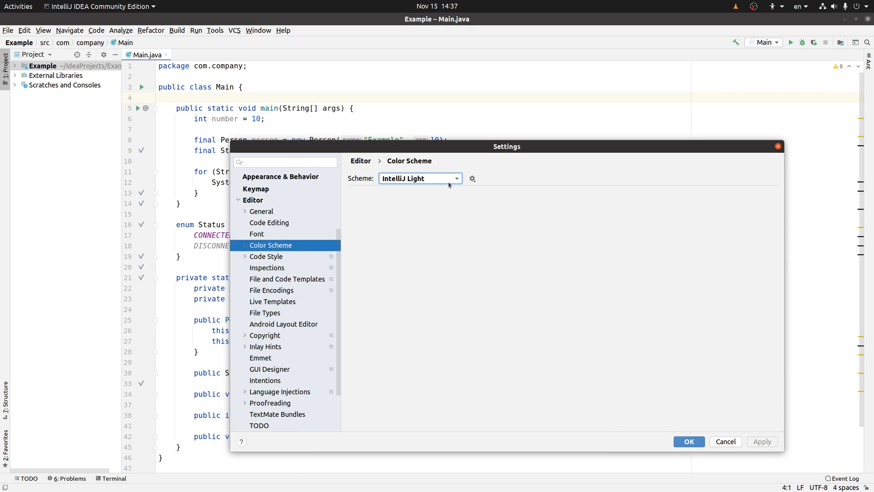
Select Classic Light from the Scheme dropdown, apply it, and close Settings with OK.
click(420, 178)
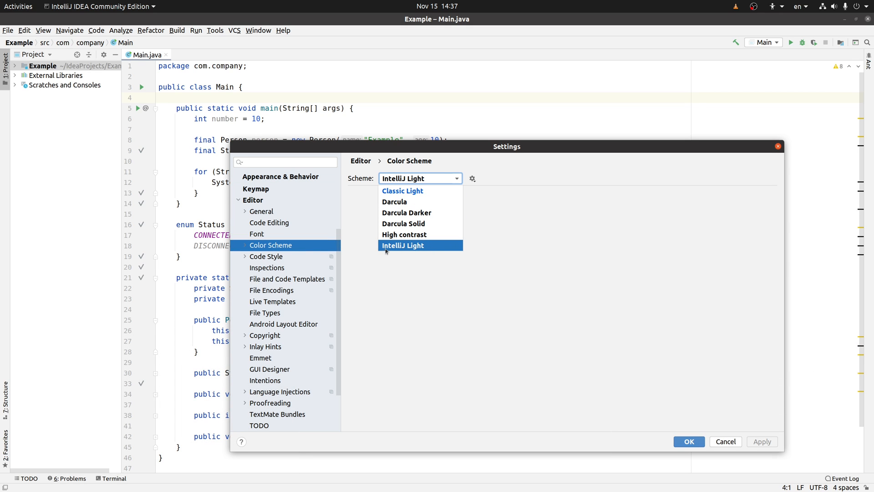
mouse_move(434, 252)
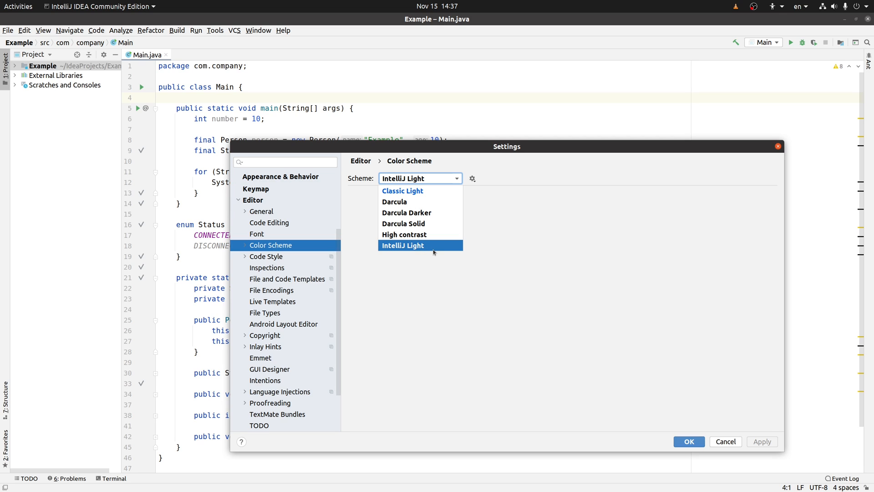
mouse_move(415, 251)
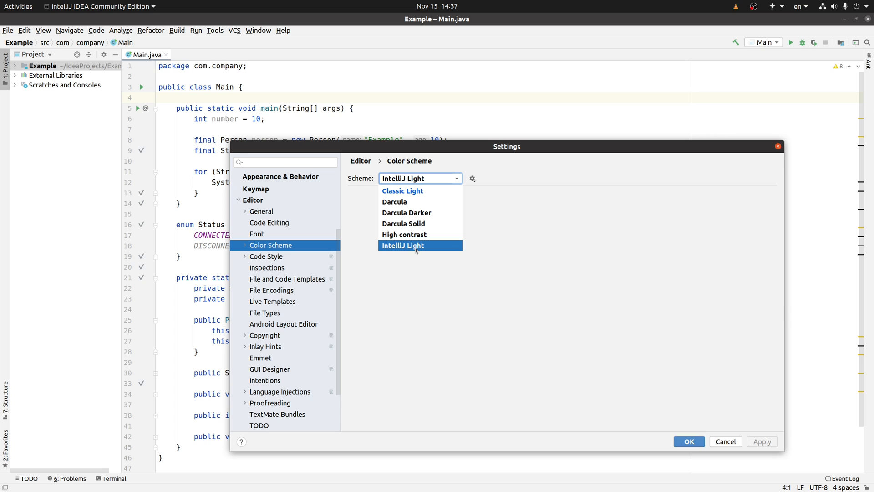
mouse_move(431, 250)
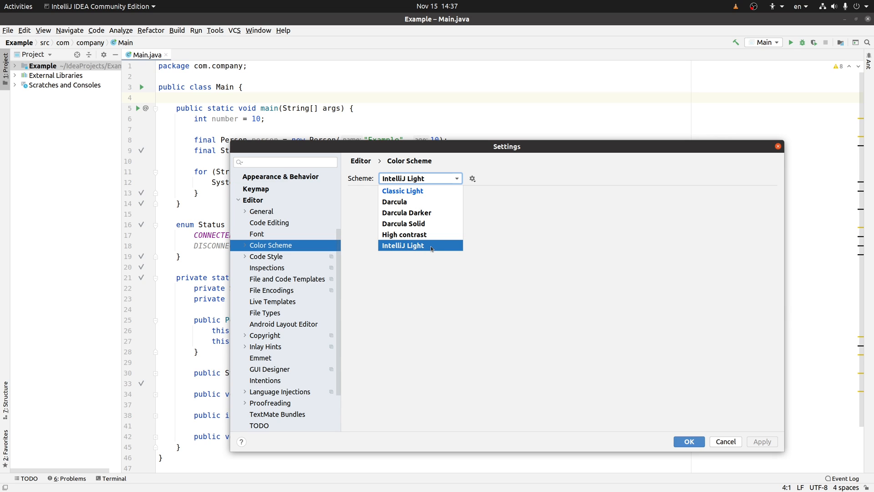
click(402, 191)
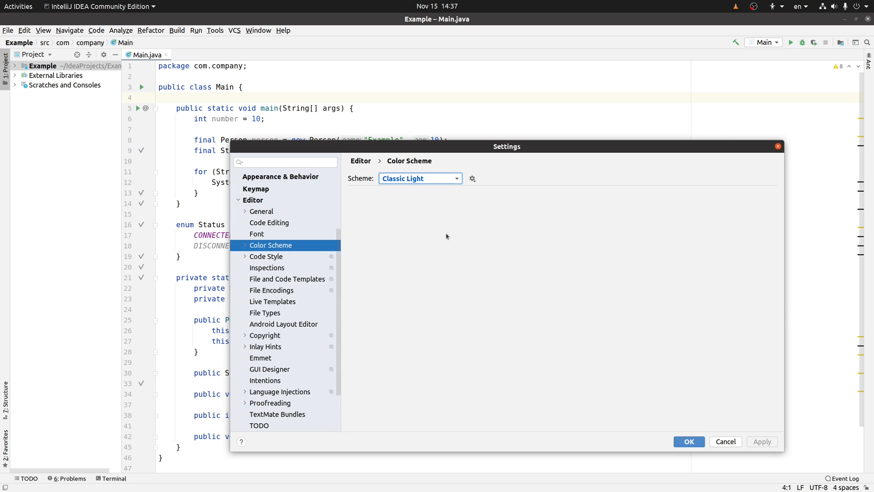
click(285, 162)
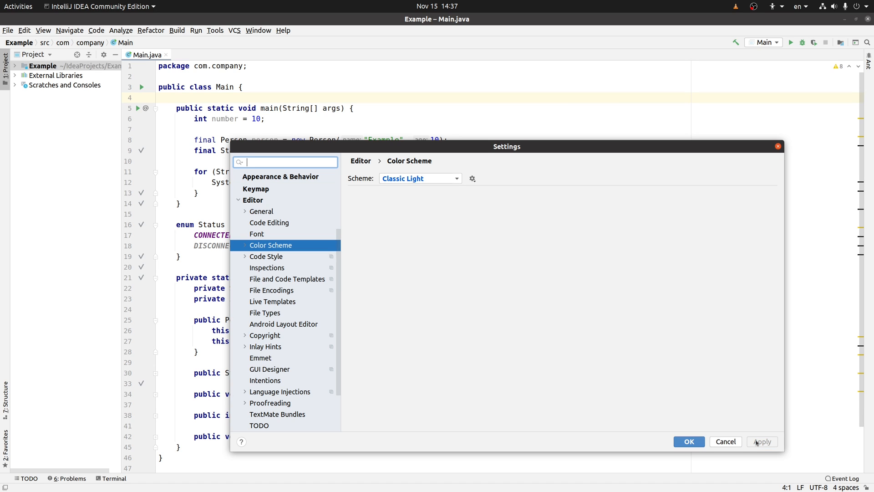
click(688, 441)
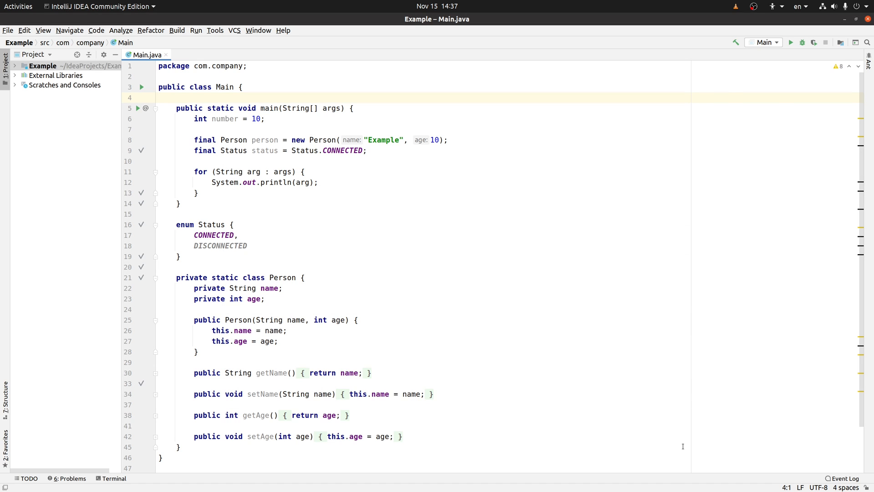
click(159, 97)
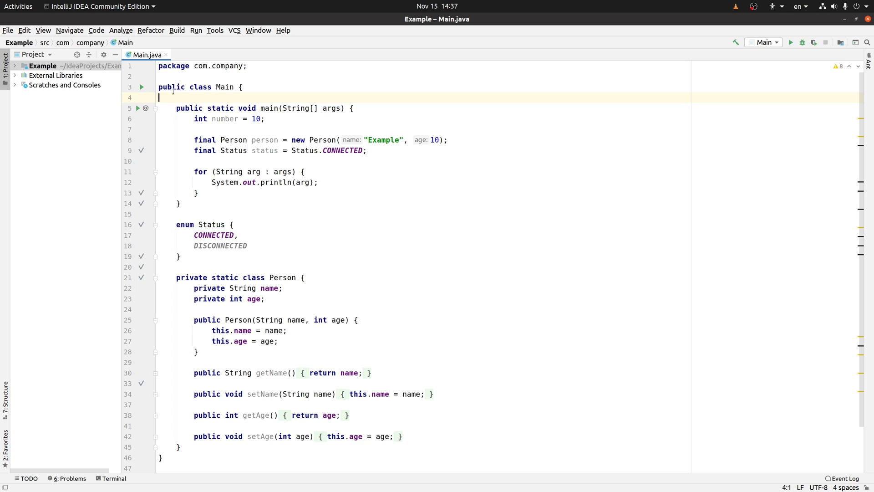
double_click(171, 87)
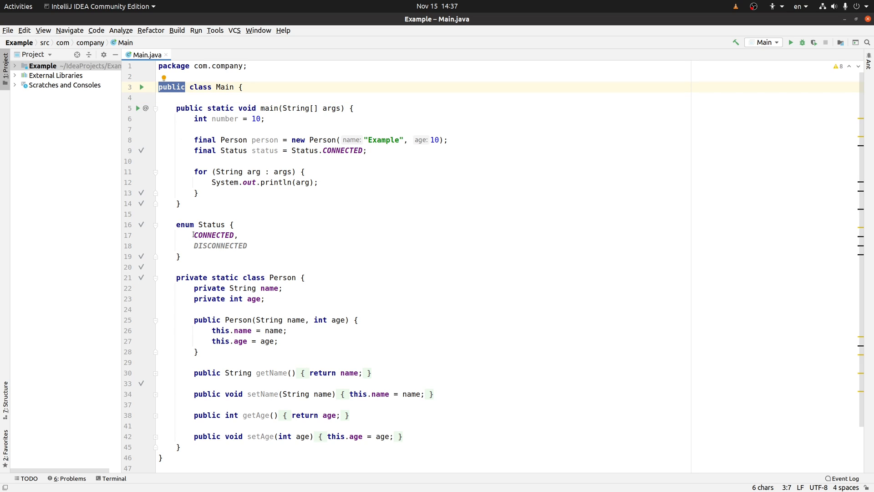
double_click(214, 235)
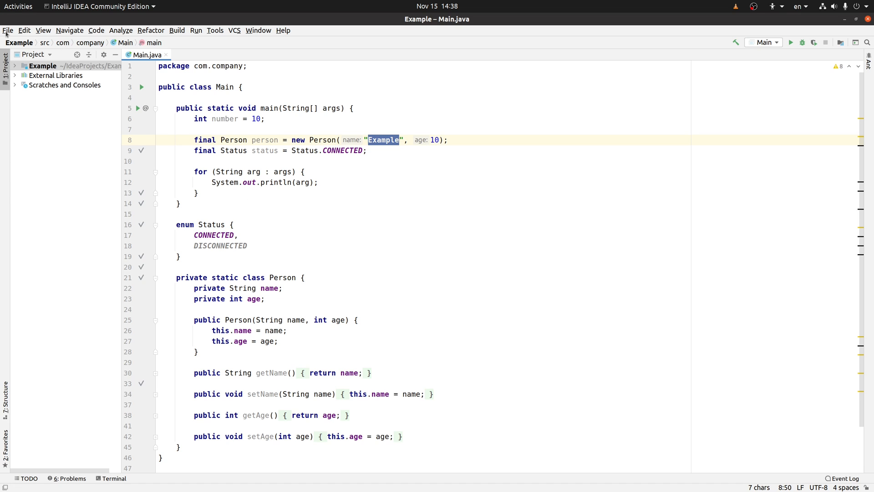
Switch the Scheme dropdown to Darcula Solid and go to the Plugins marketplace page.
click(386, 179)
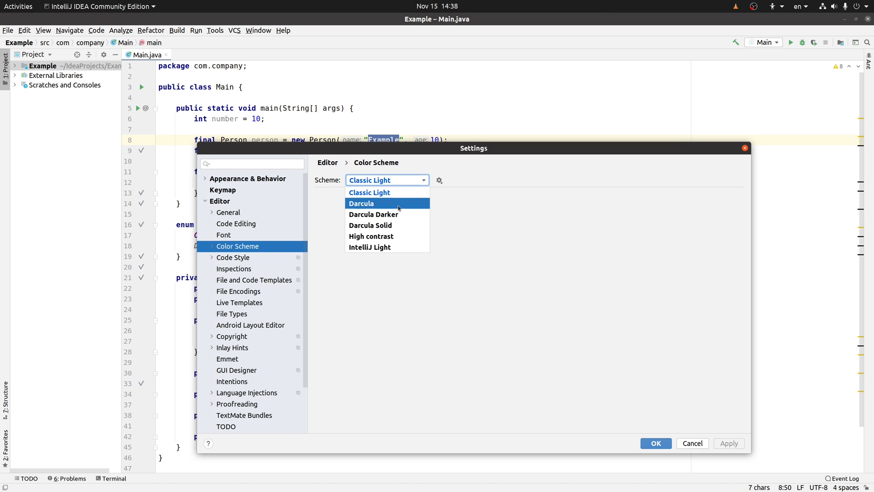
click(370, 226)
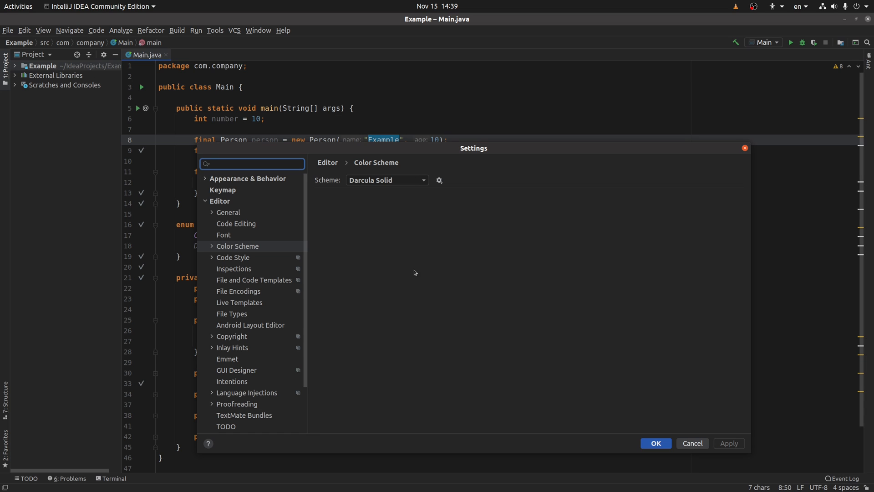
scroll(down, 3)
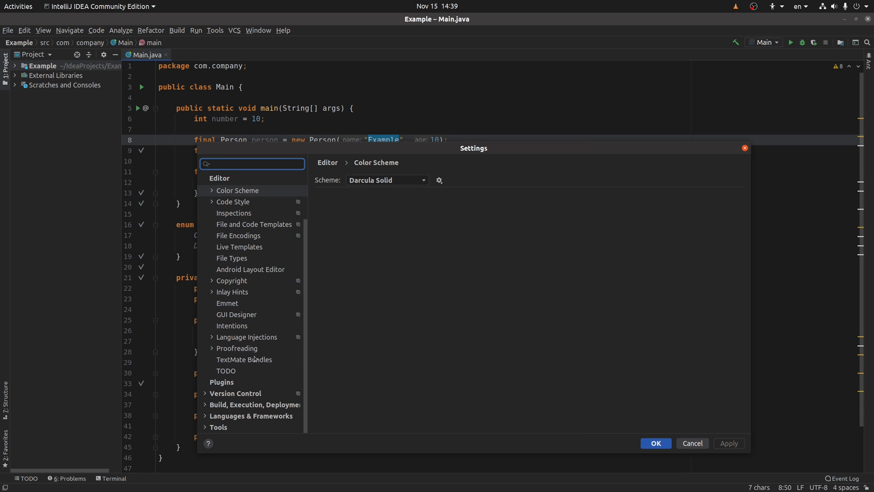
click(222, 382)
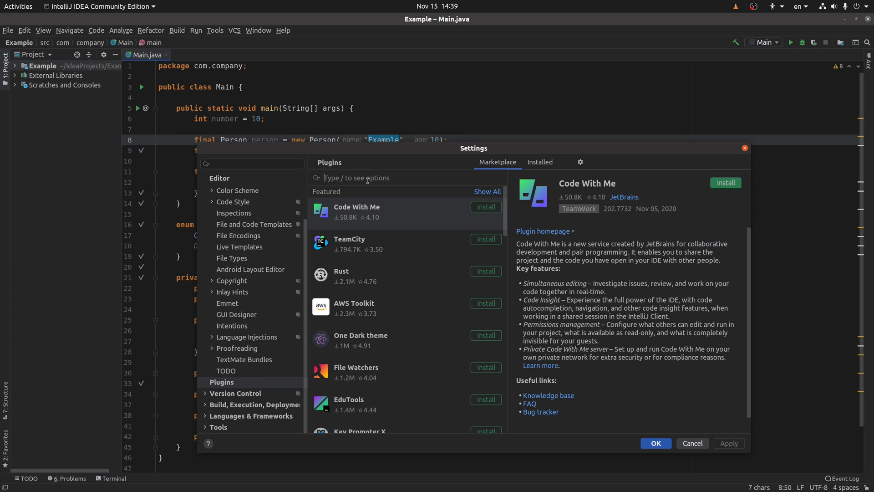
Search the Marketplace for 'darcula solid' to find the installed Darcula Solid Theme.
text(darcua)
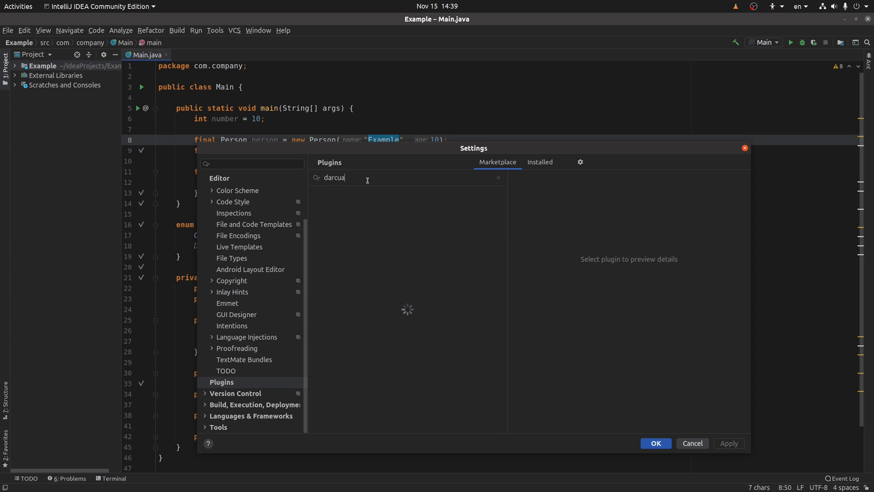
text(darcula solid)
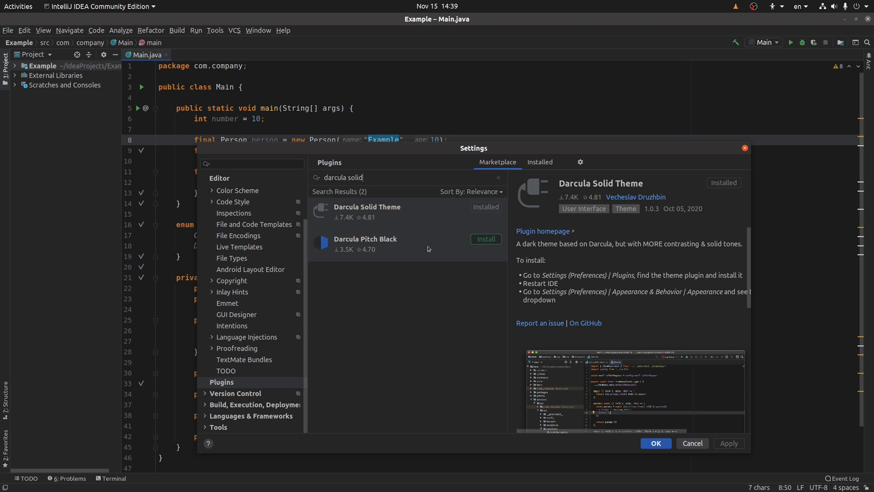
mouse_move(686, 225)
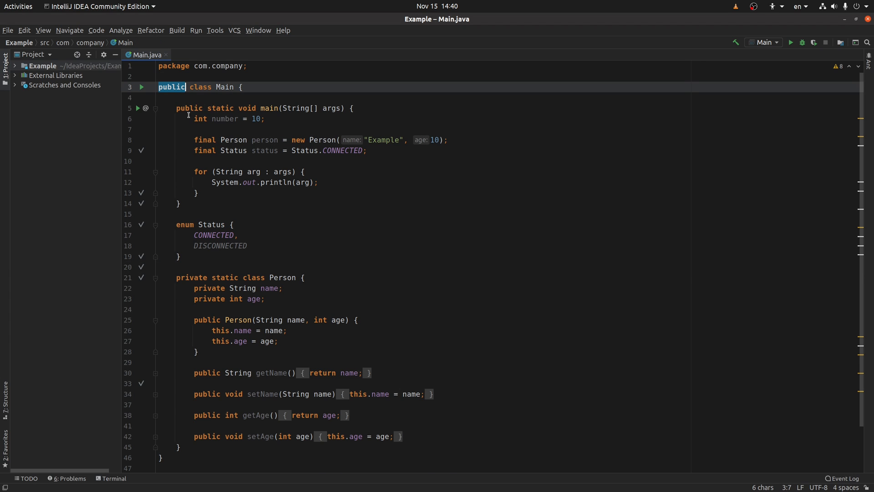
double_click(383, 140)
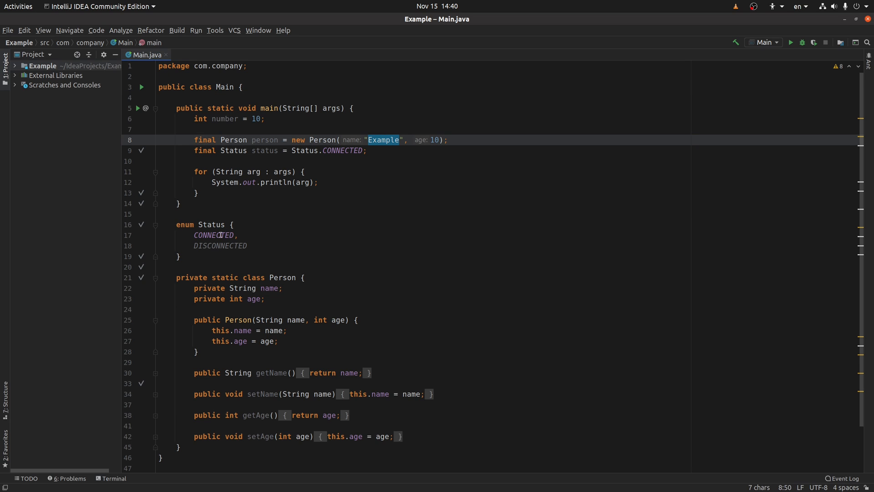
double_click(214, 235)
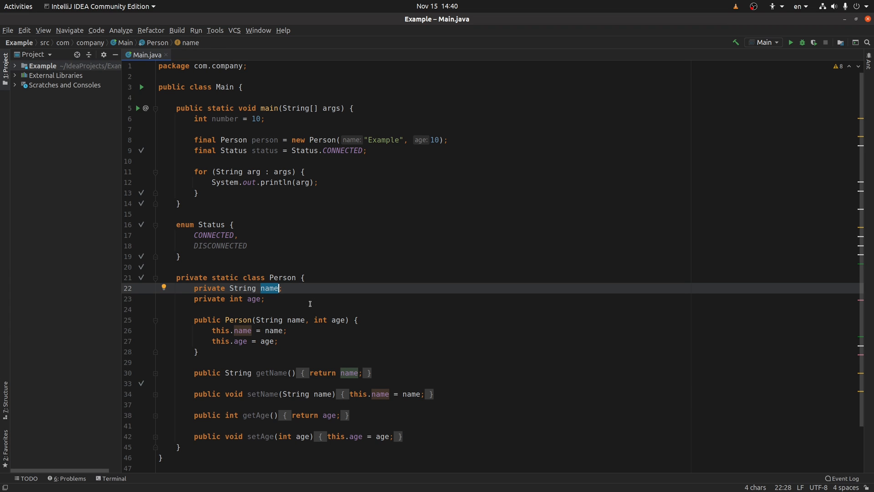
click(310, 309)
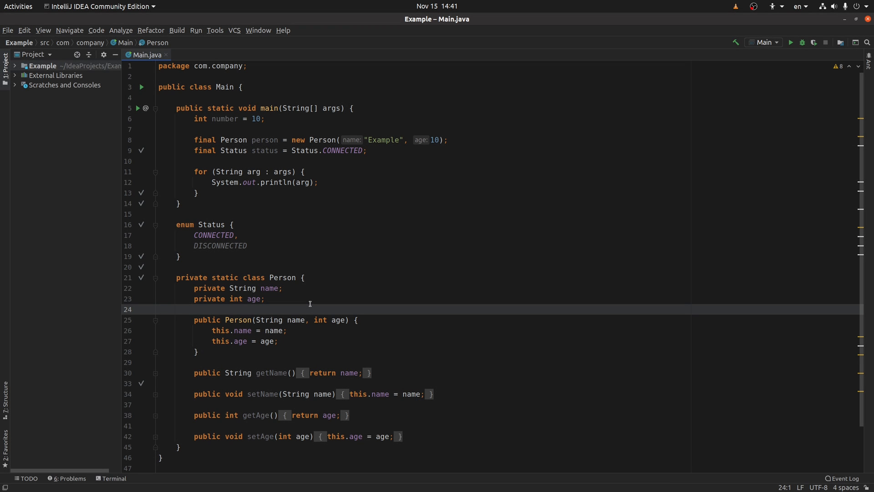